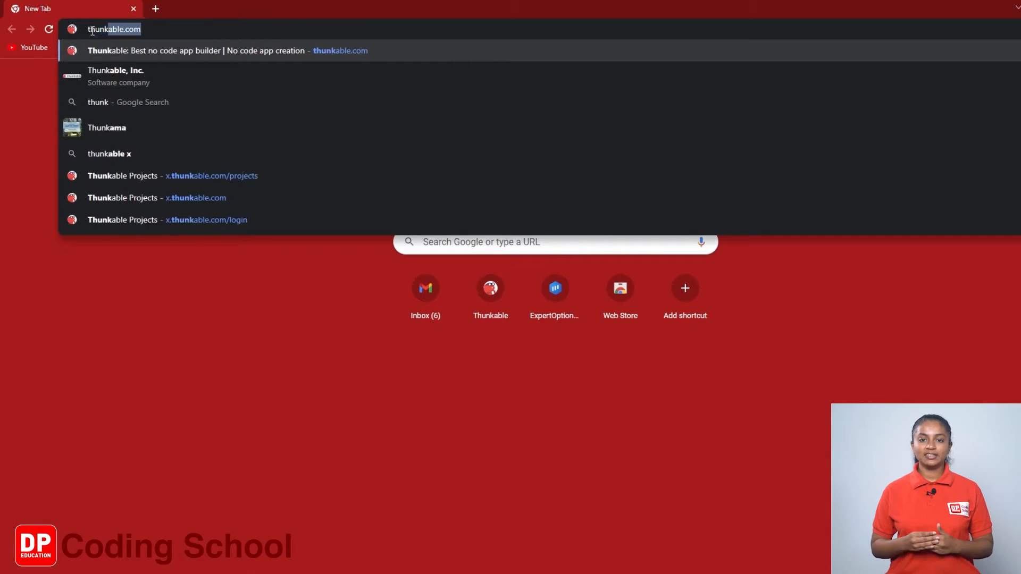
- Enter thunkable.com in the address bar, correcting the typo, and load the Thunkable homepage
text(thunkab;l)
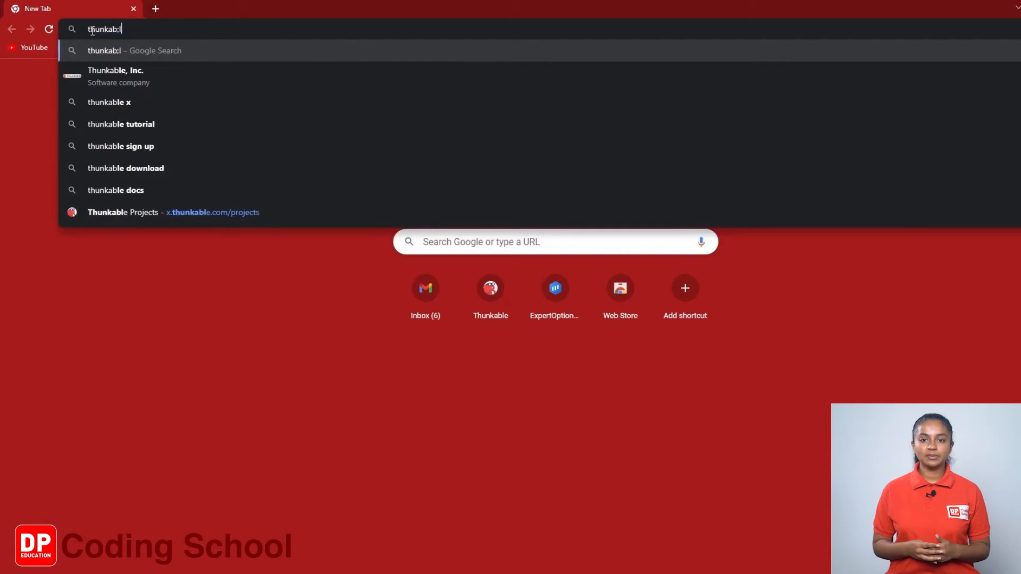
key(Backspace)
text(e.com)
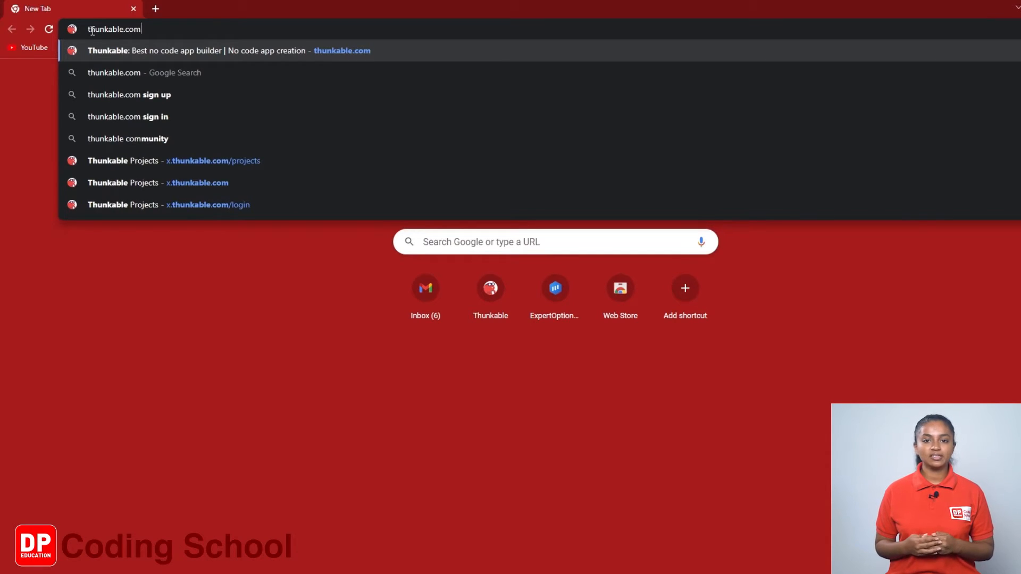
click(196, 50)
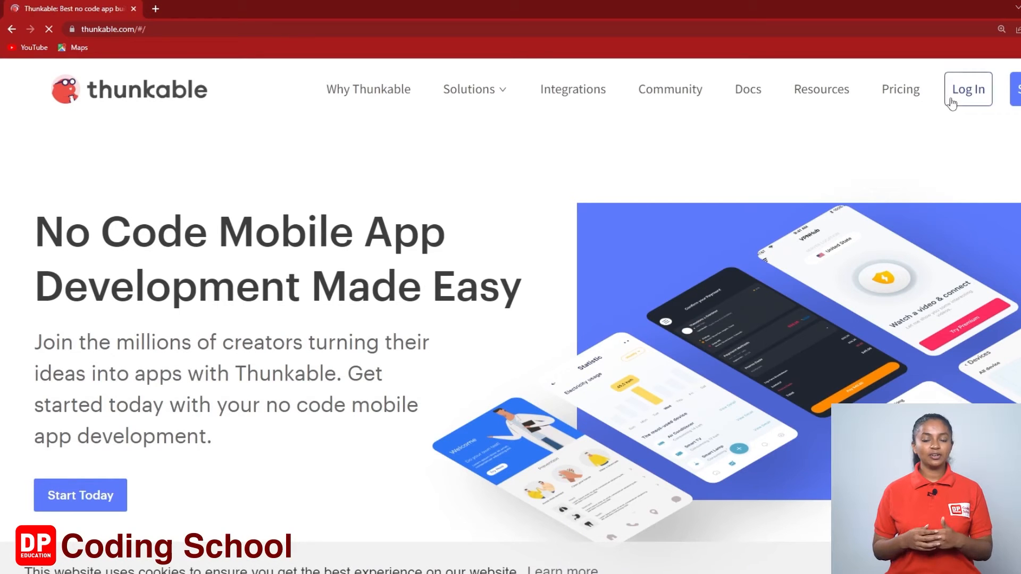
- Go to the Thunkable sign-in page via the Log In button in the top navigation
click(968, 90)
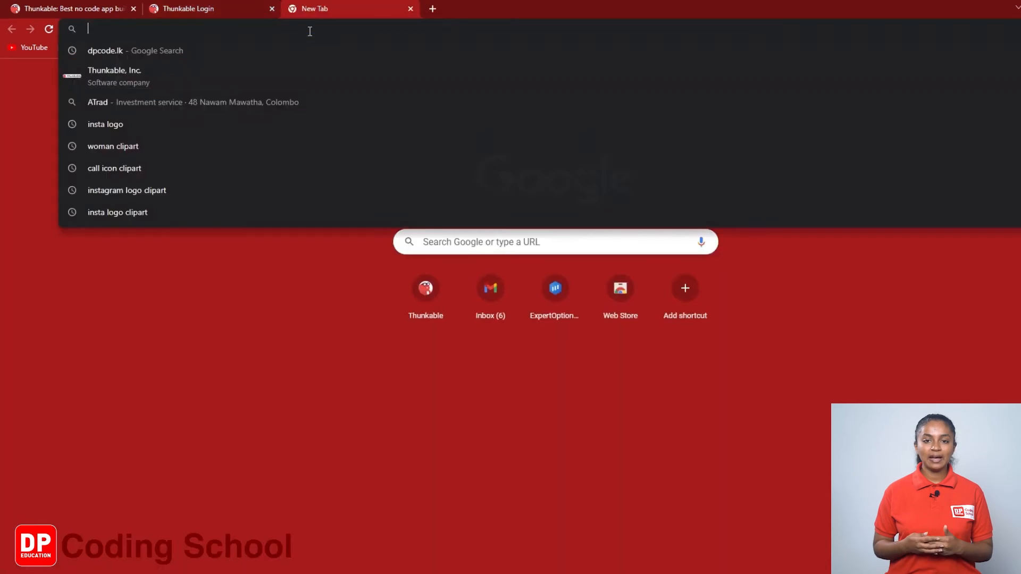
mouse_move(102, 55)
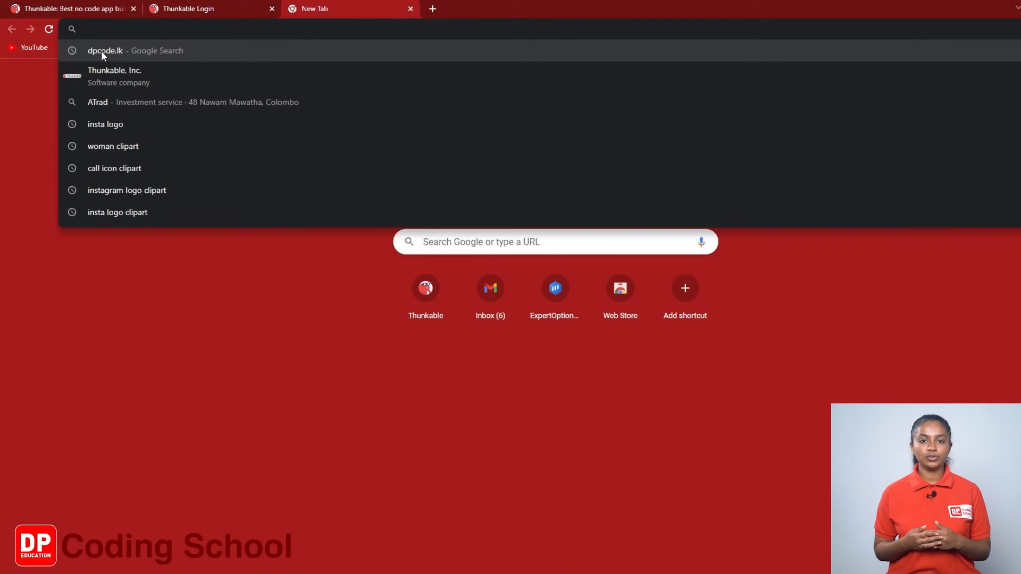
- Run a Google search for dpcode.lk from the new tab's address bar suggestion
click(104, 50)
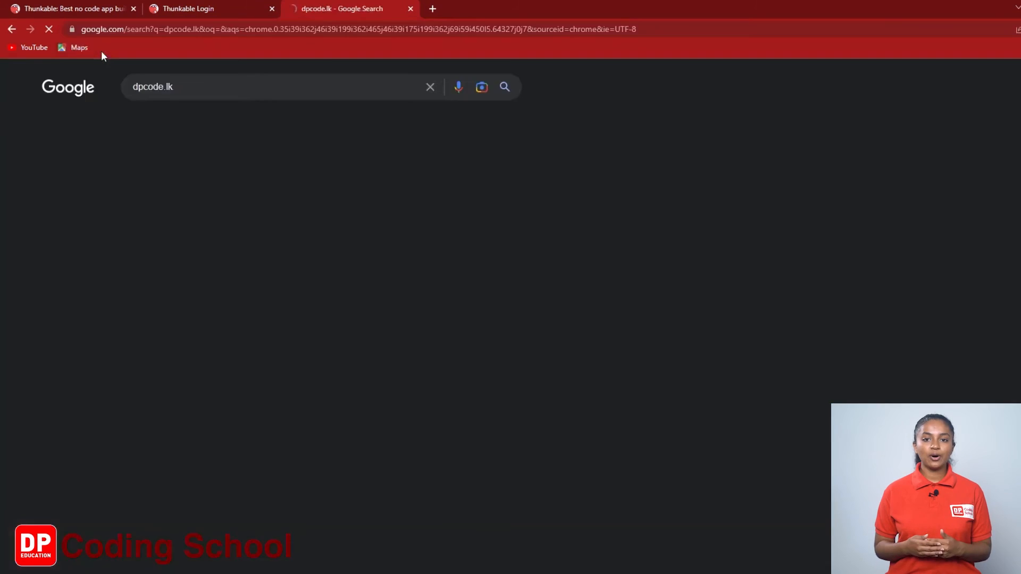